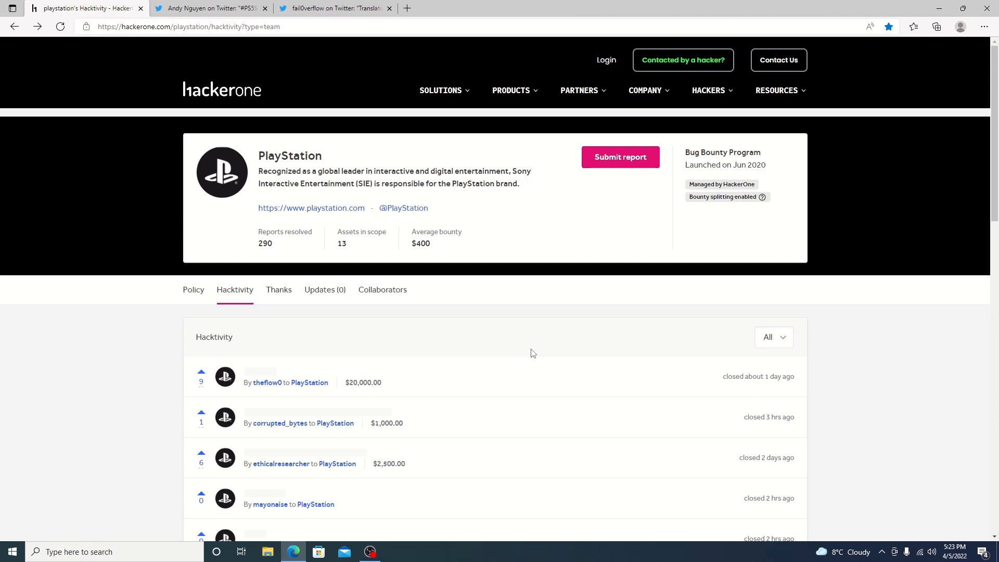
mouse_move(355, 382)
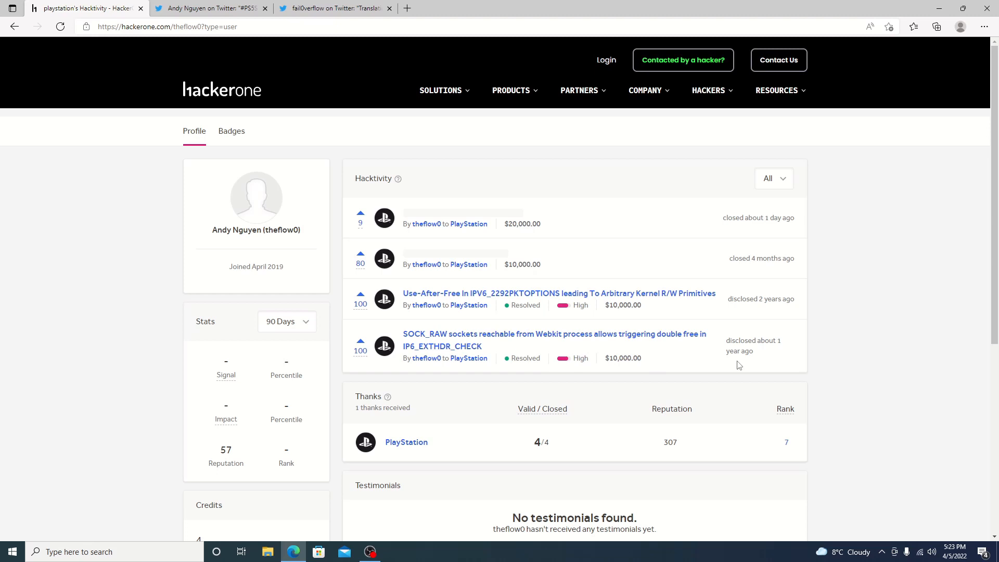
mouse_move(744, 311)
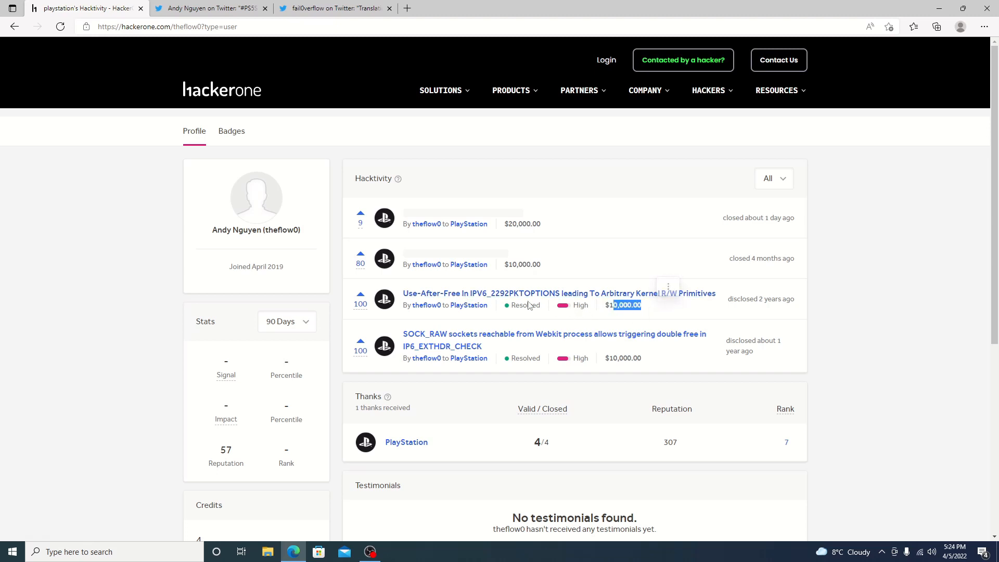
mouse_move(597, 297)
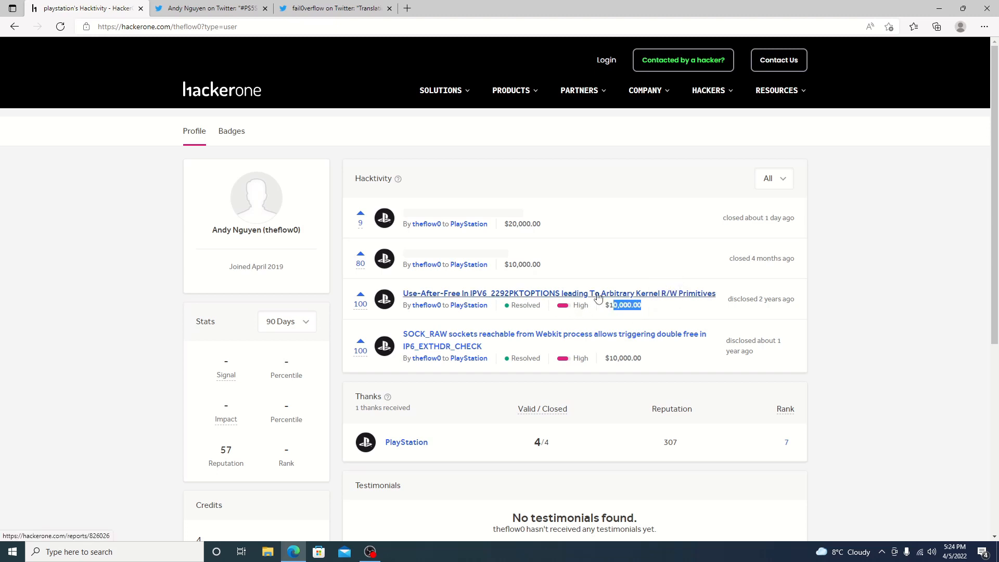
mouse_move(648, 362)
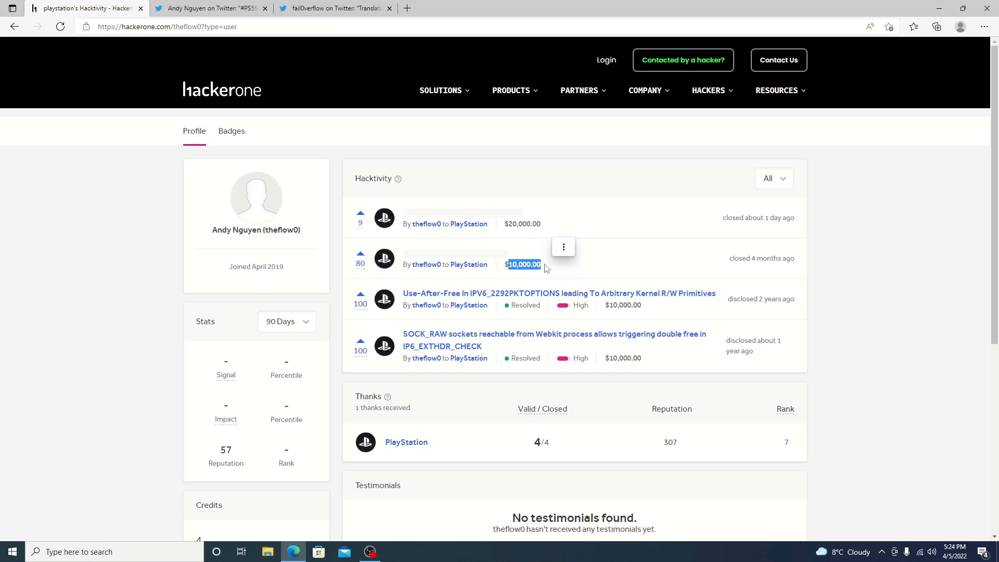
mouse_move(577, 267)
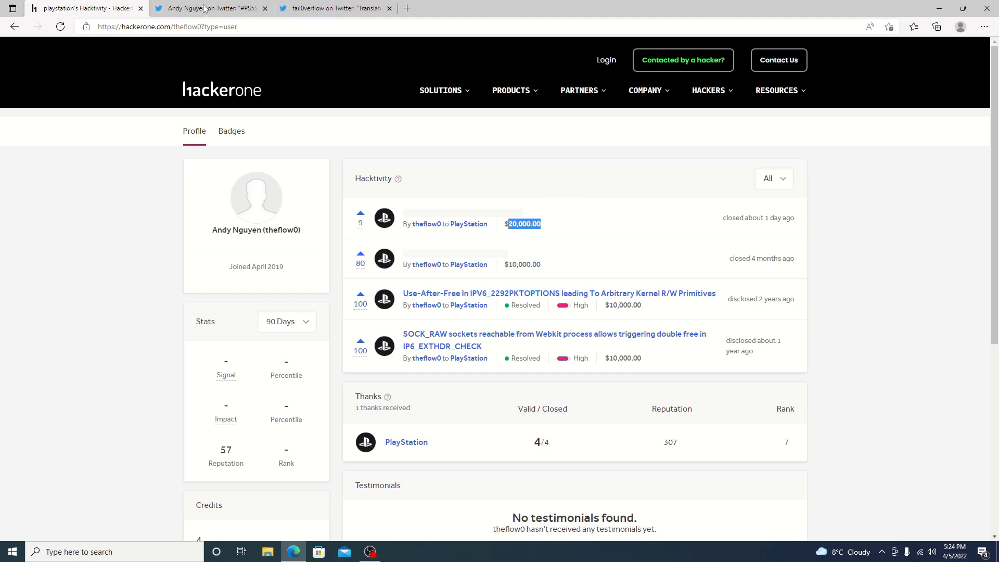
- Switch to theflow0's #PS5Share tweet showing the PS5 Debug Settings photo
click(210, 8)
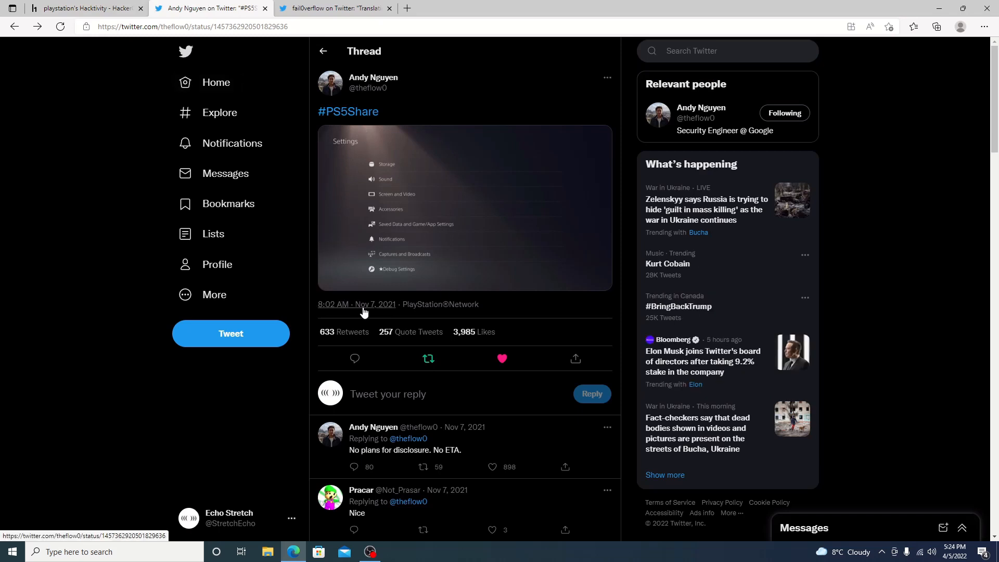
mouse_move(424, 242)
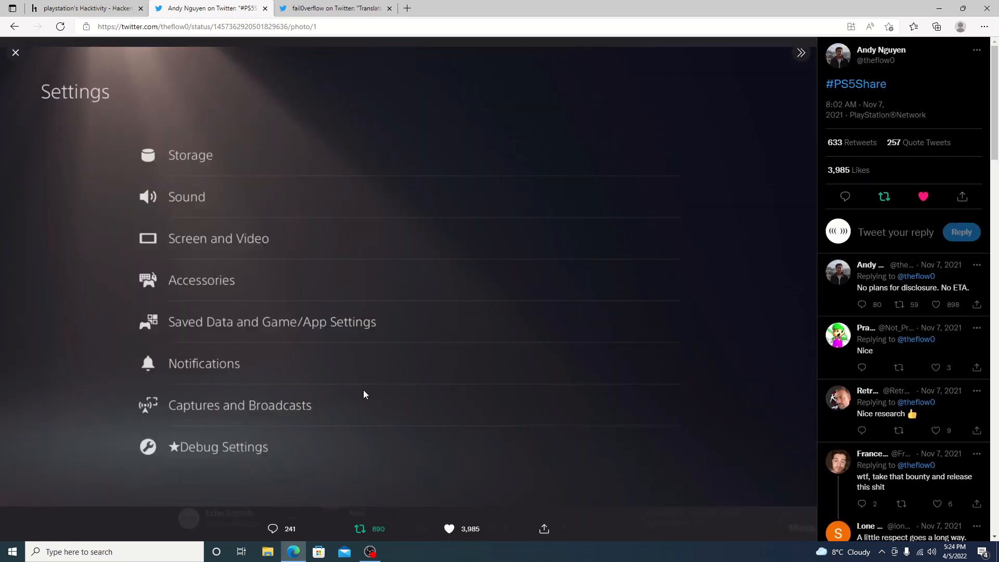
mouse_move(234, 455)
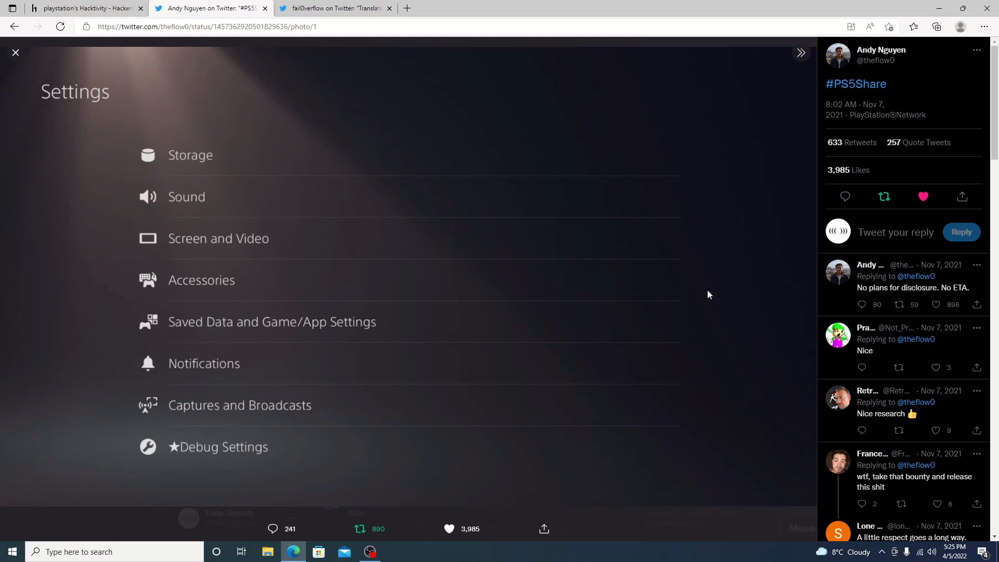
mouse_move(899, 297)
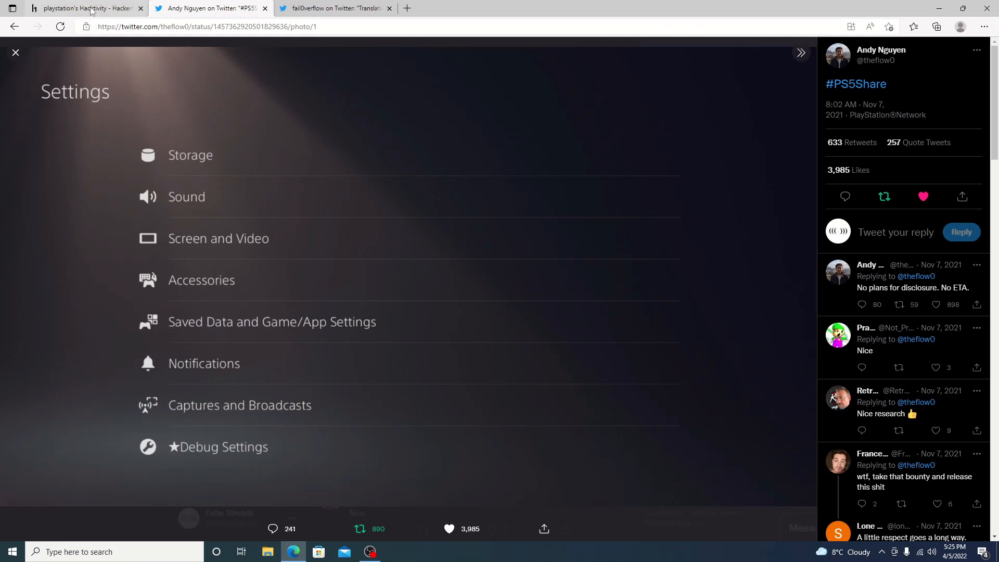
- Return to the HackerOne PlayStation page and highlight the $20,000 bounty amount
click(86, 8)
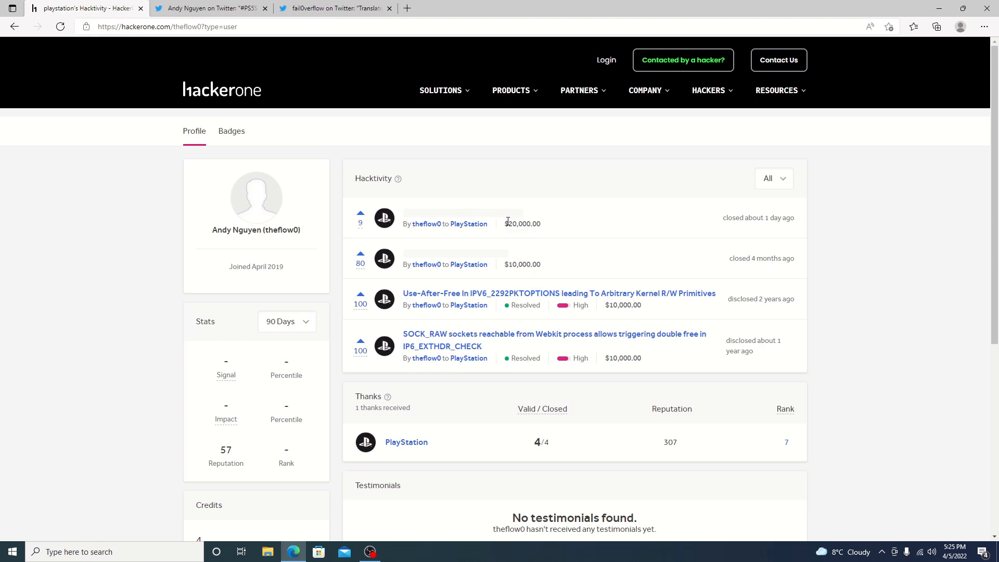
double_click(521, 224)
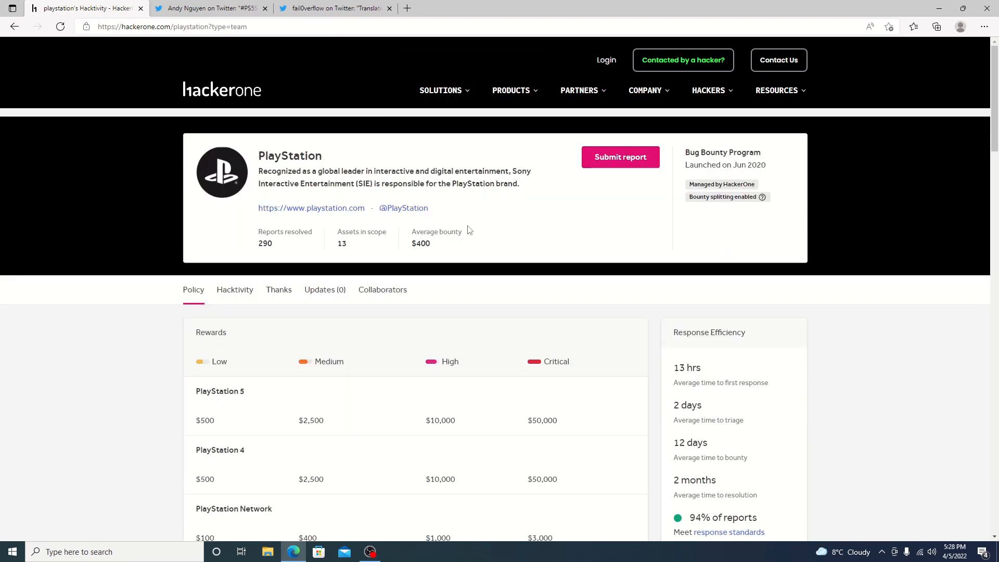
- Scroll to the PlayStation Rewards table and highlight the PlayStation 5 High reward amount
scroll(down, 3)
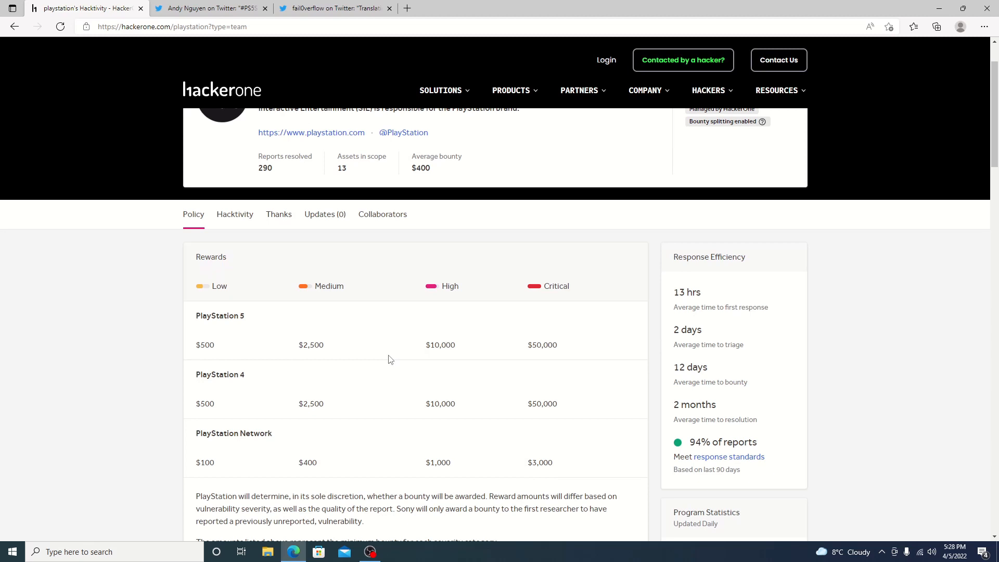
mouse_move(381, 368)
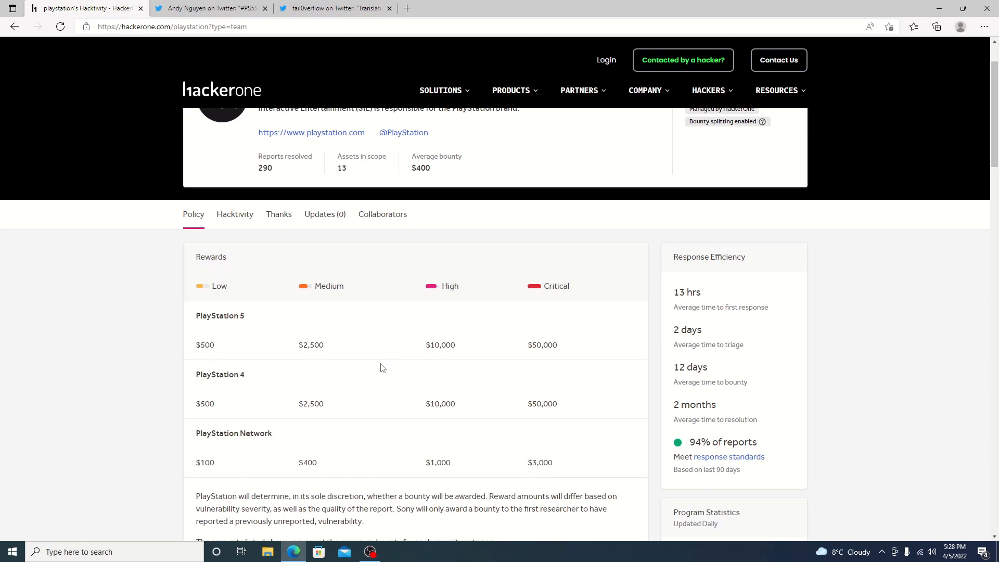
mouse_move(439, 286)
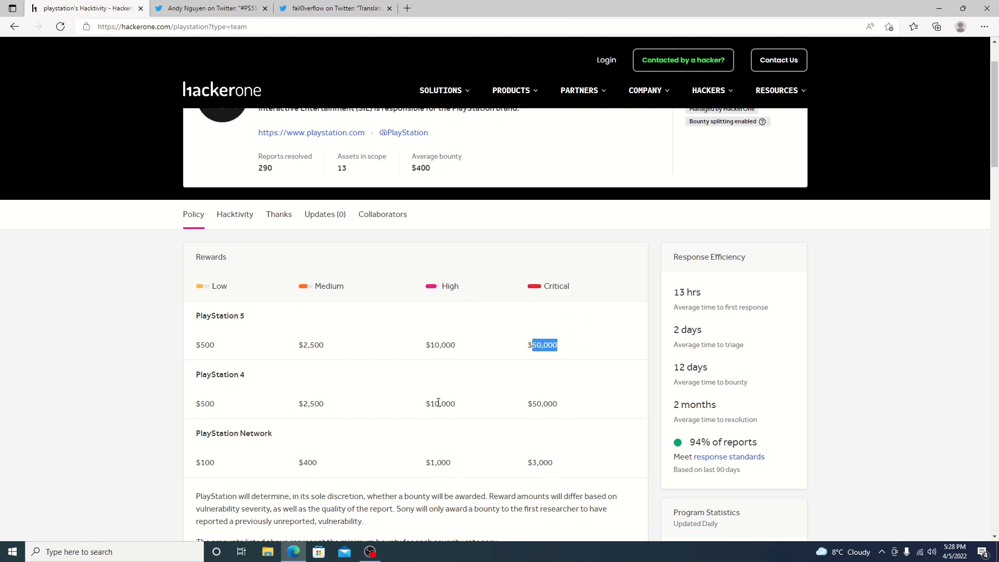
right_click(439, 404)
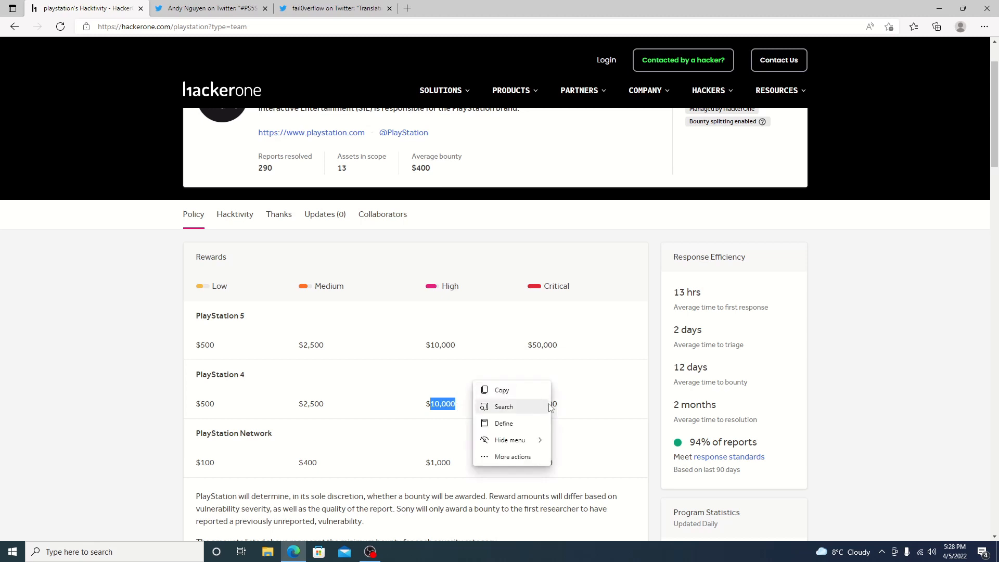
click(430, 349)
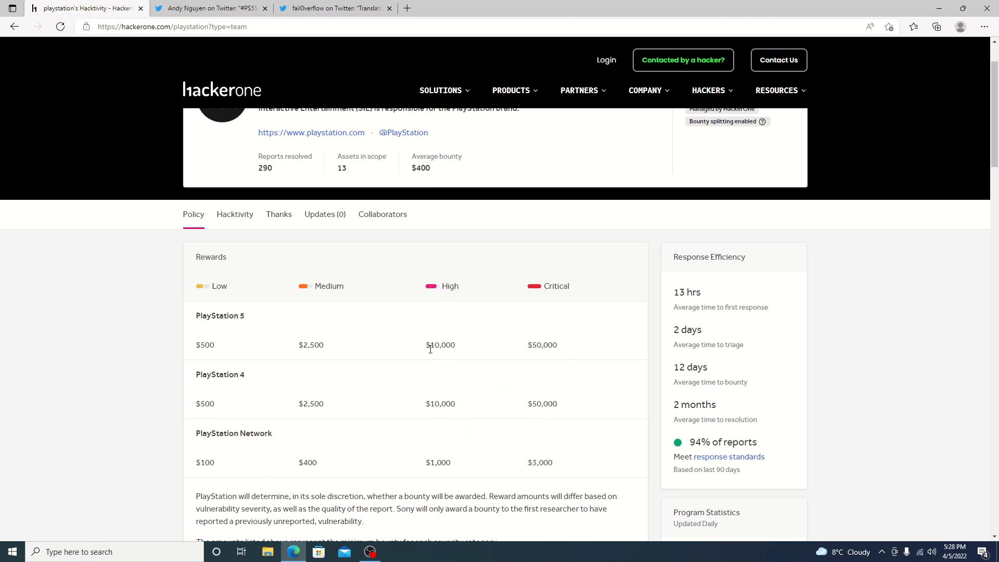
double_click(440, 344)
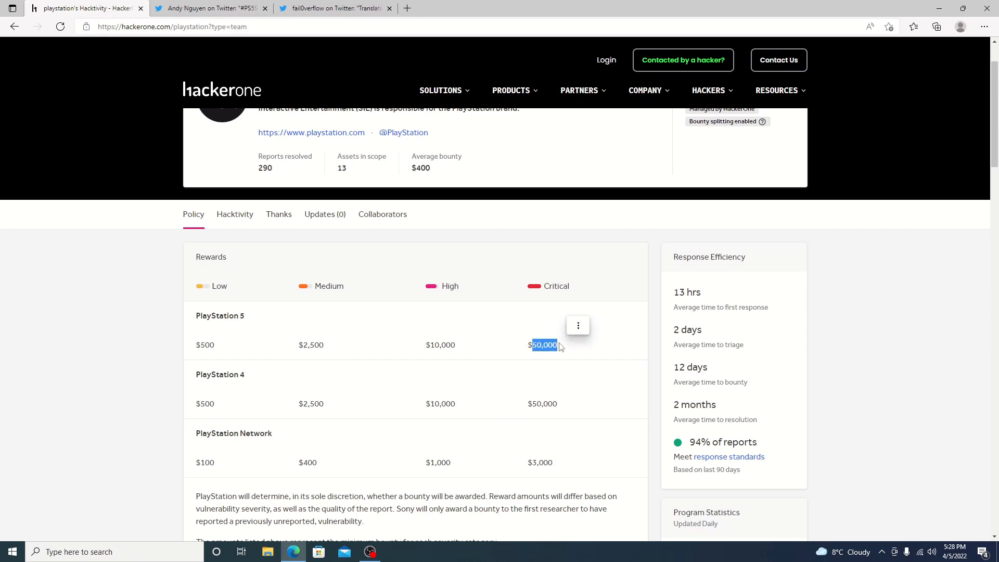
- Switch to the fail0verflow tweet about PS5 root keys
click(333, 8)
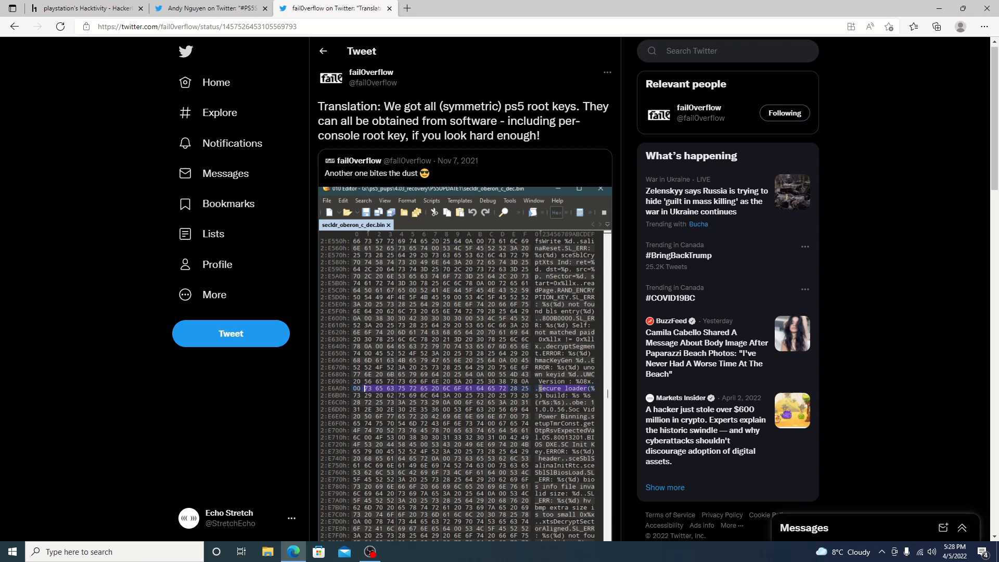
mouse_move(450, 374)
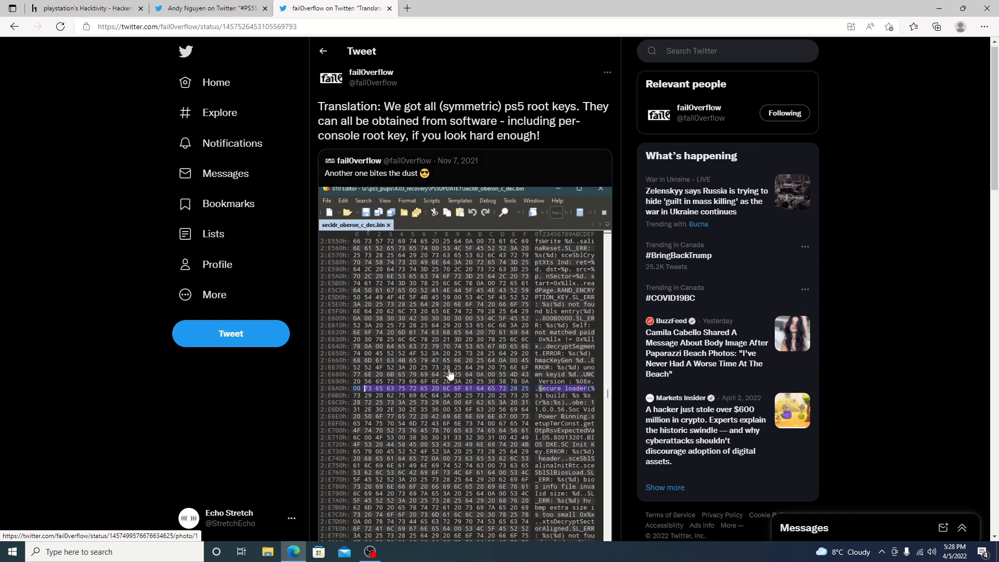
- Scroll through the PS5 root keys tweet, then return to the PlayStation bounty rewards page
scroll(down, 3)
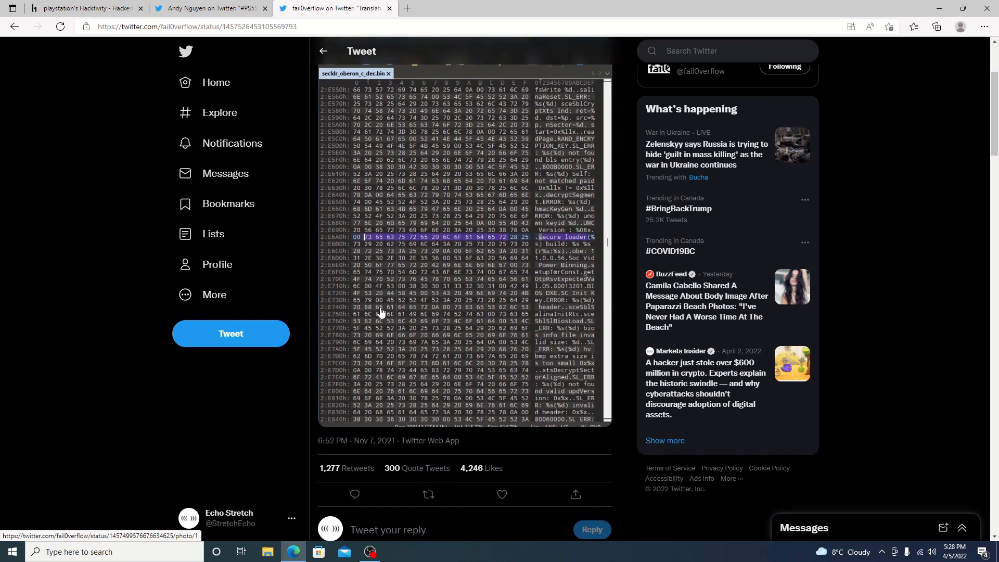
mouse_move(460, 263)
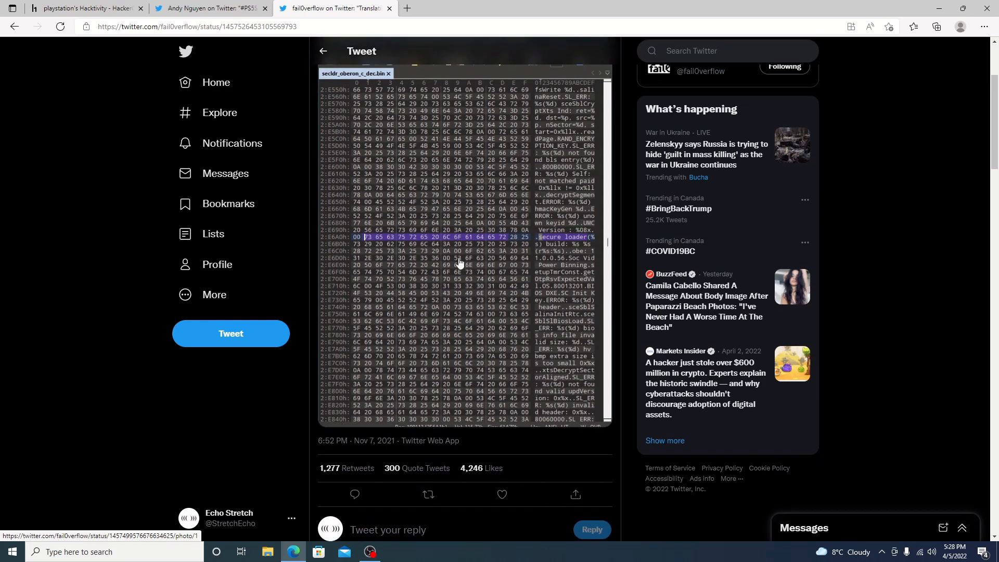
click(86, 7)
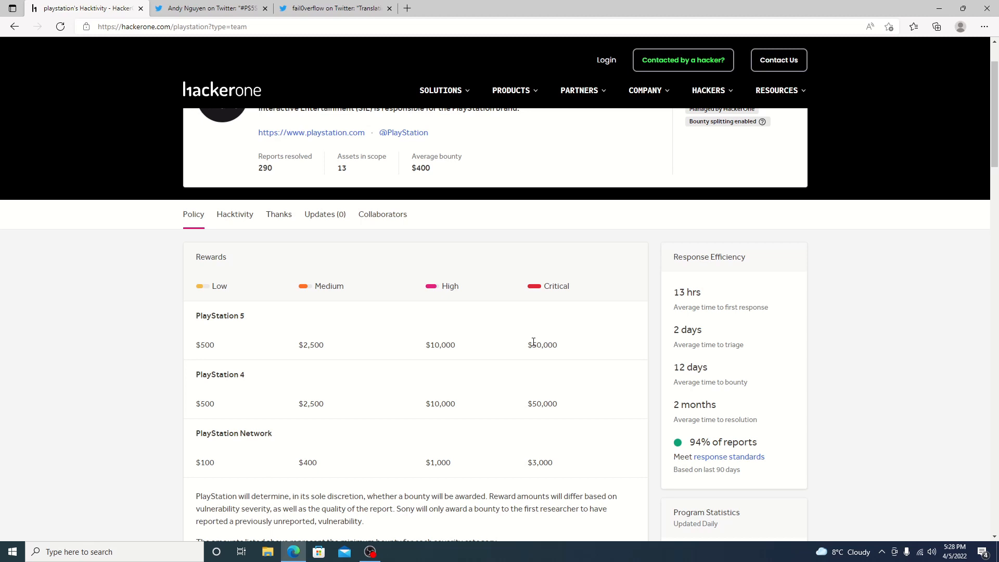
mouse_move(3, 67)
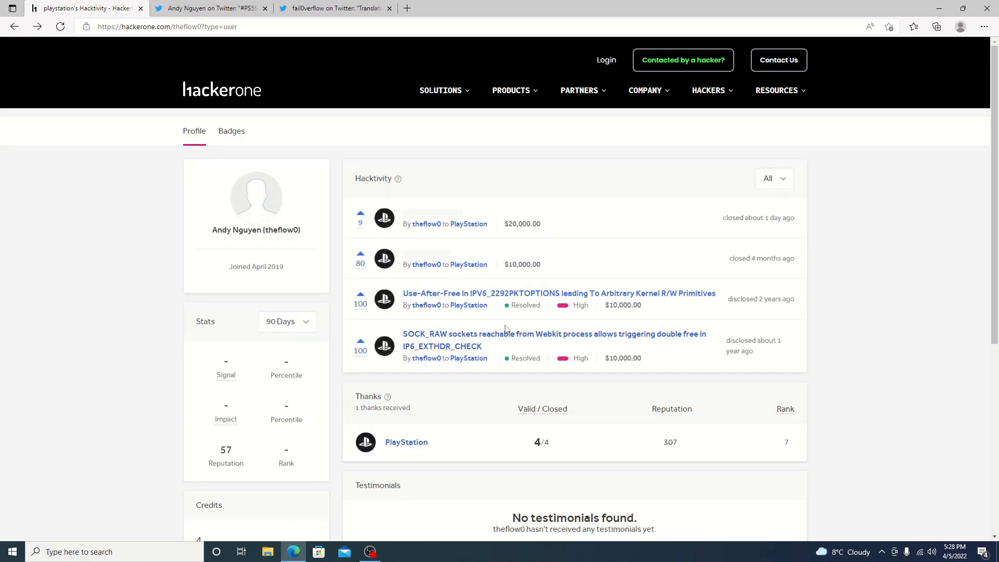
mouse_move(553, 339)
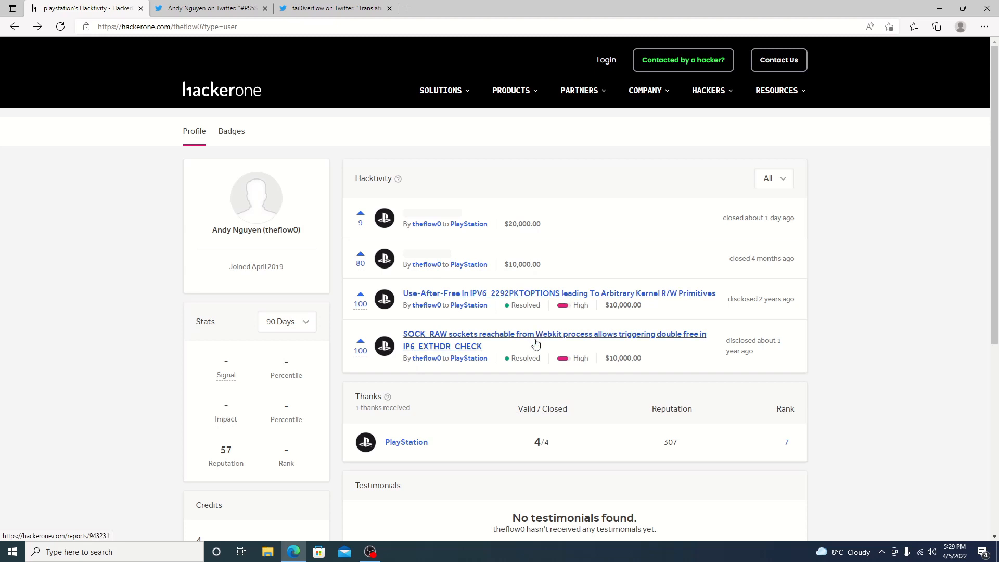
mouse_move(492, 294)
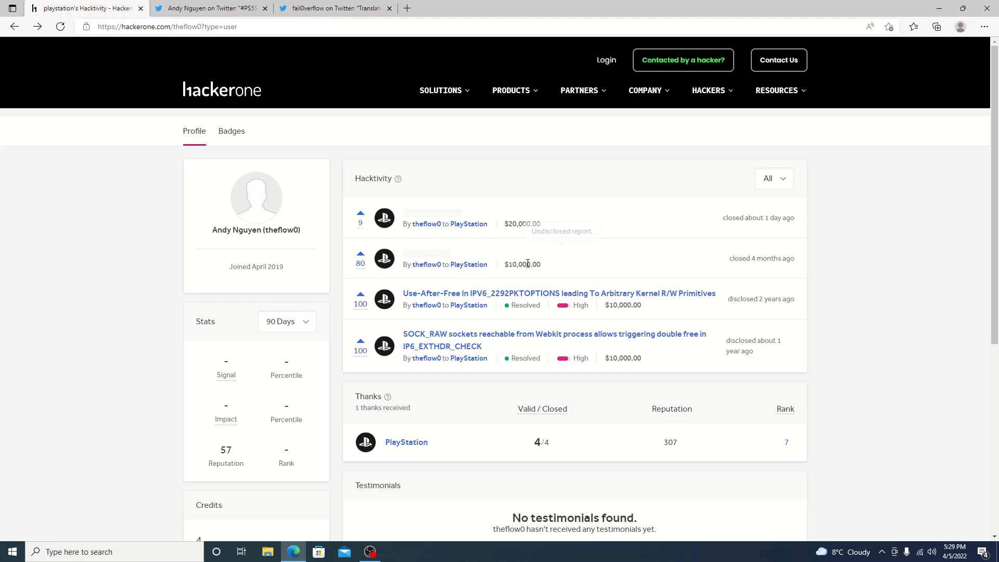
mouse_move(454, 261)
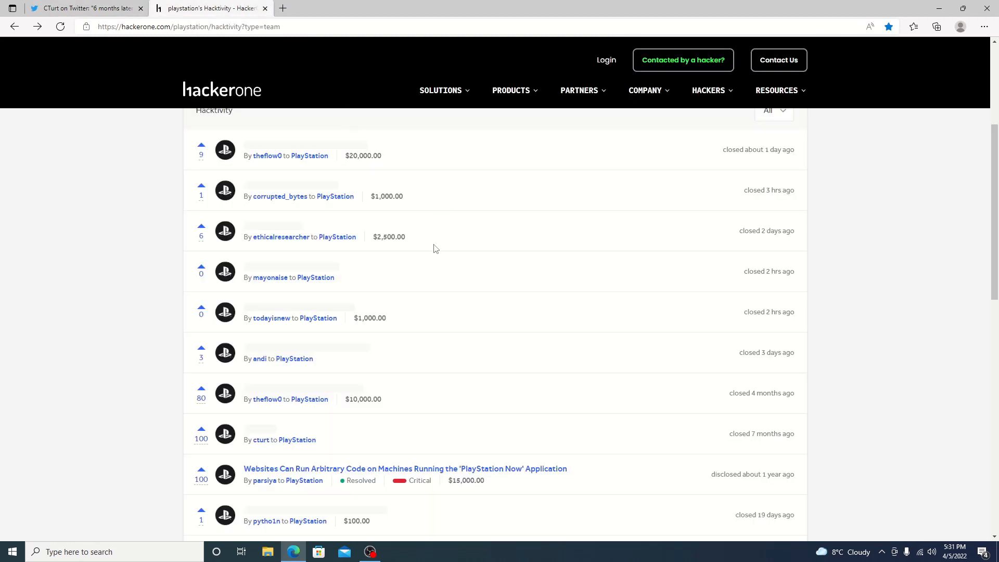
mouse_move(318, 387)
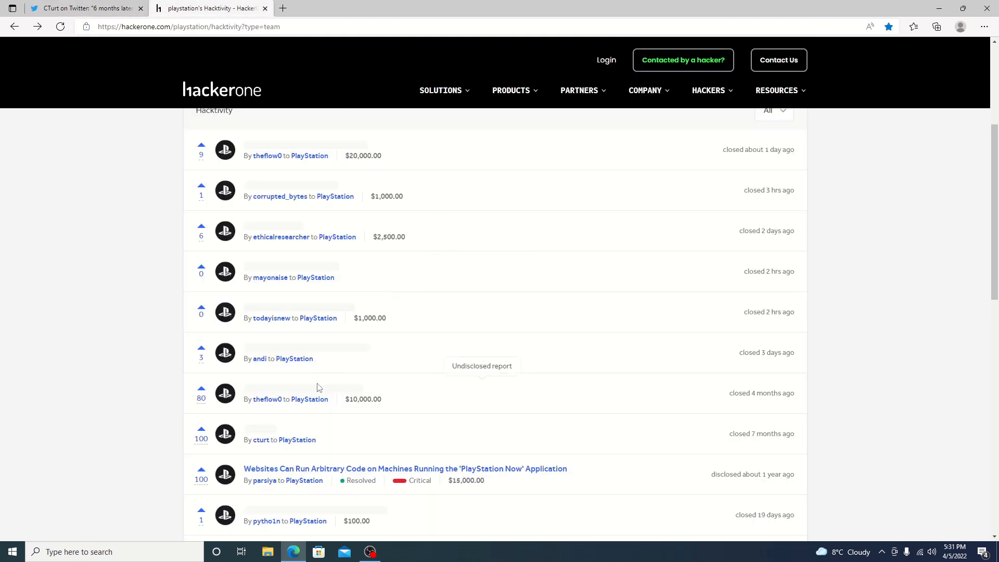
mouse_move(757, 433)
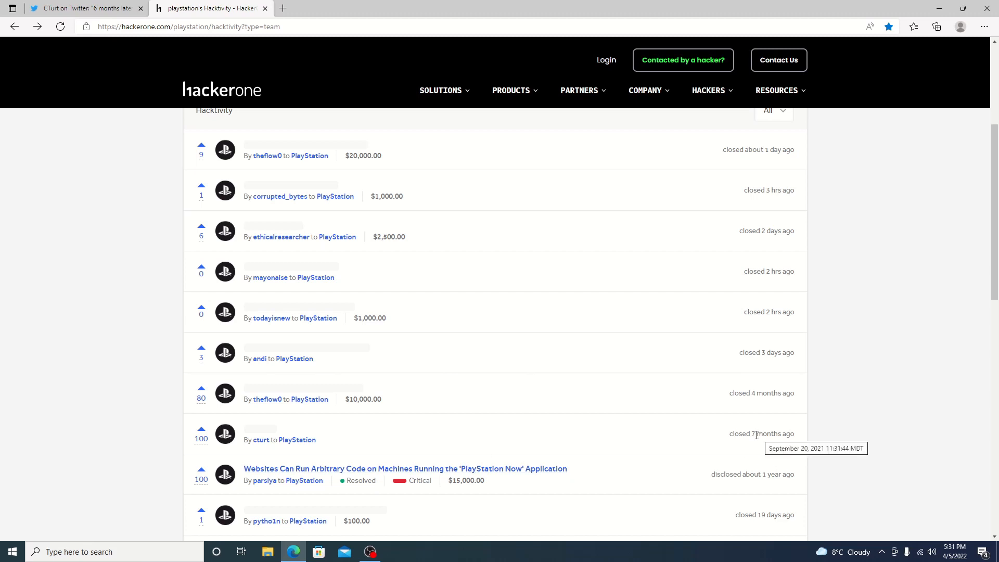
mouse_move(775, 433)
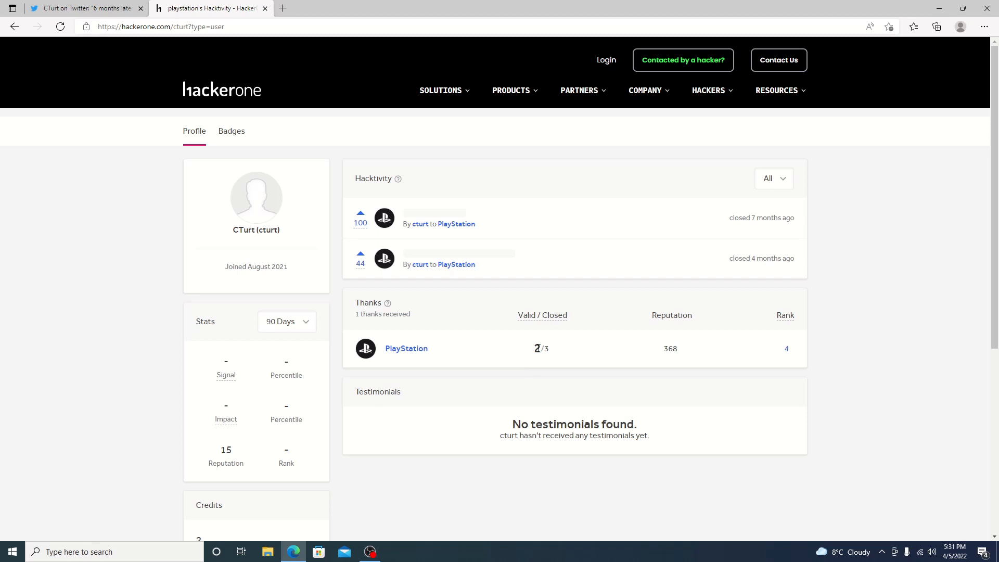
- Highlight cturt's closed PlayStation report count, then switch back to the first tab
double_click(536, 349)
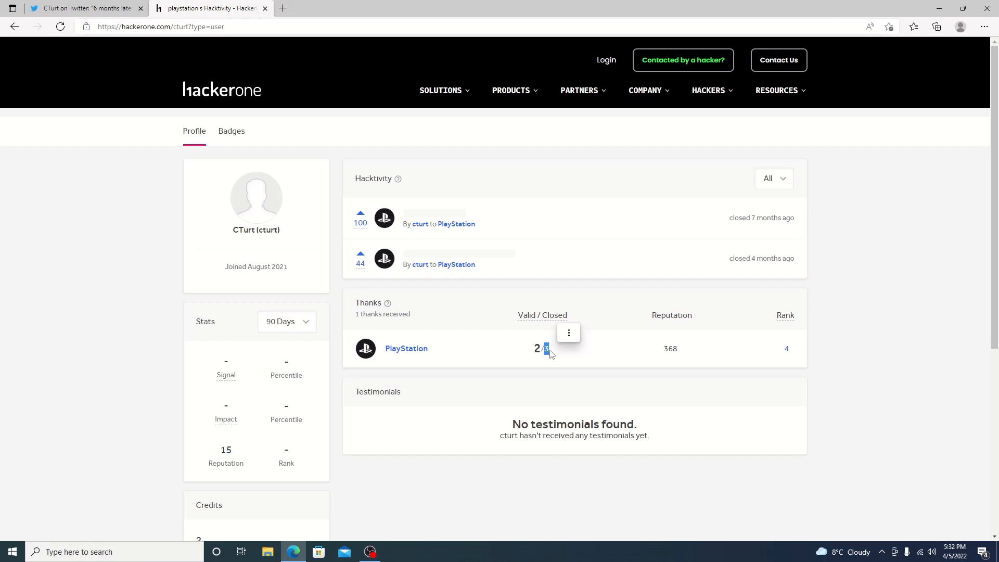
click(86, 7)
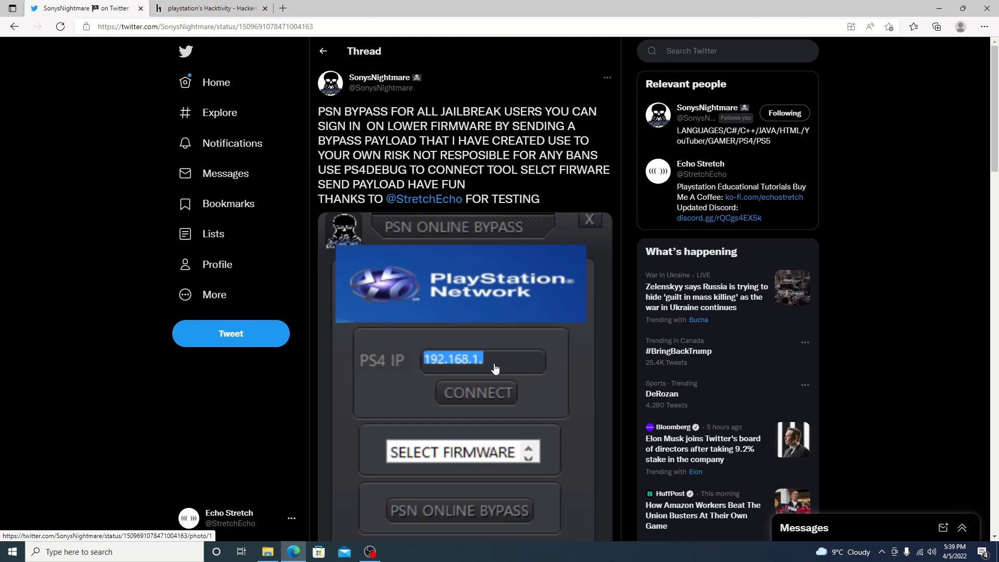
- Scroll the PSN bypass tweet to its Mar 31, 2022 date with 86 retweets and 368 likes
scroll(down, 3)
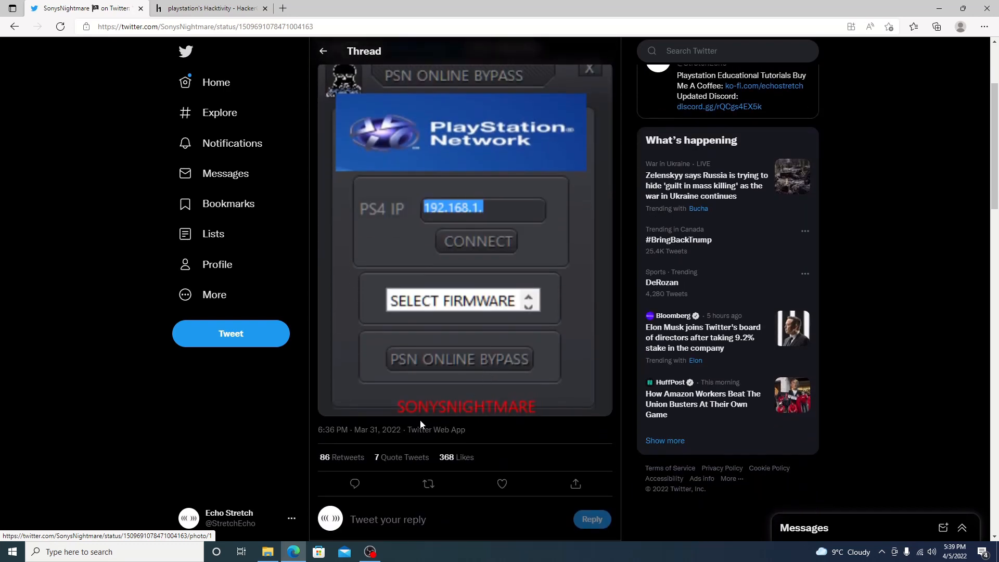
mouse_move(396, 438)
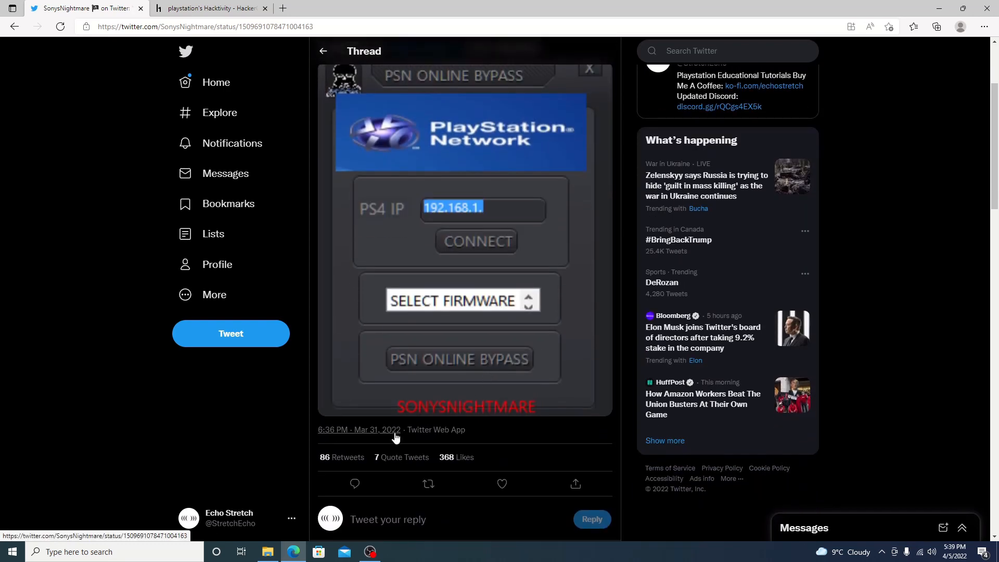